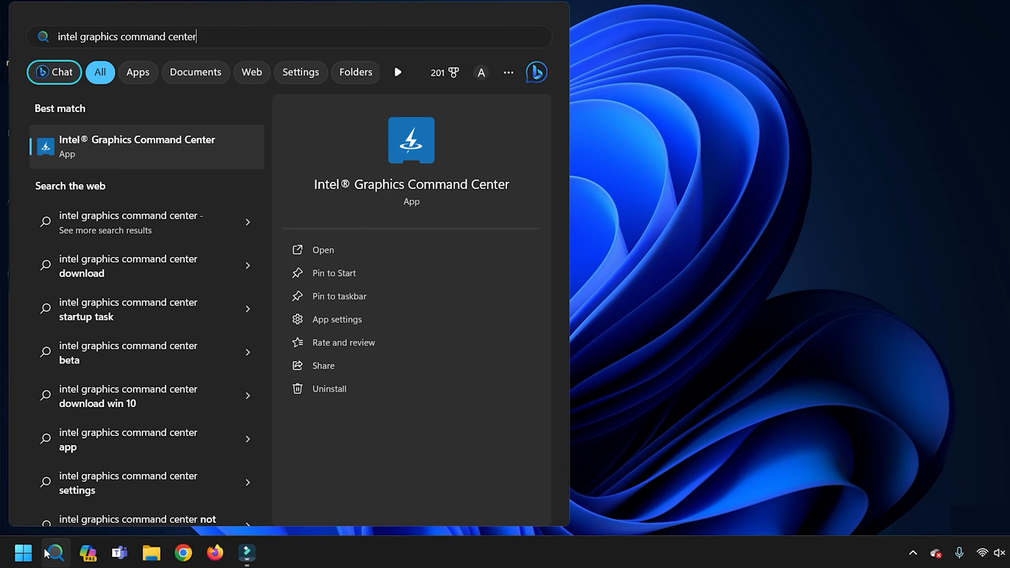
pyautogui.moveTo(101, 151)
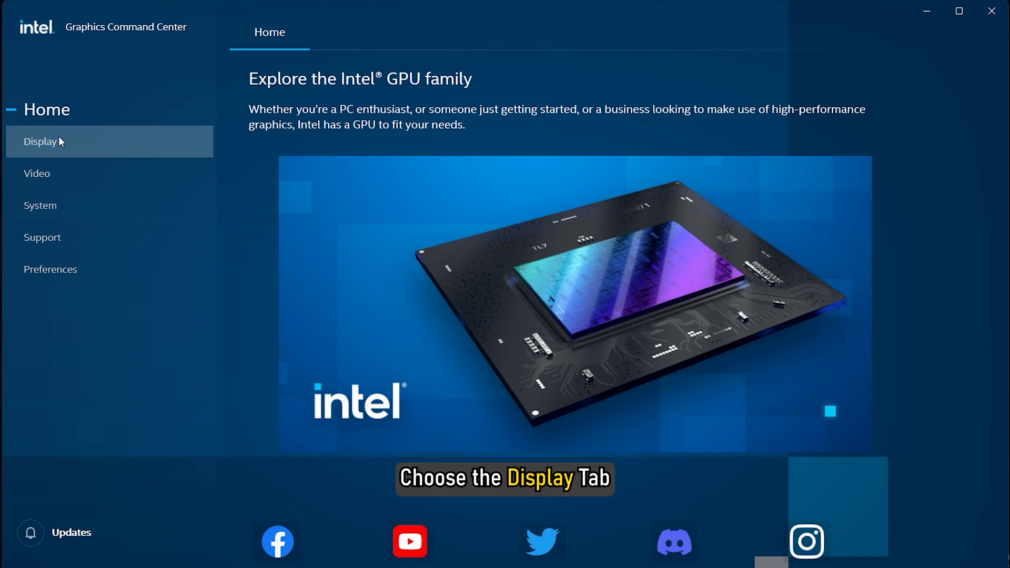
# From the Display page's General tab, go to the Windows system display settings
pyautogui.click(40, 141)
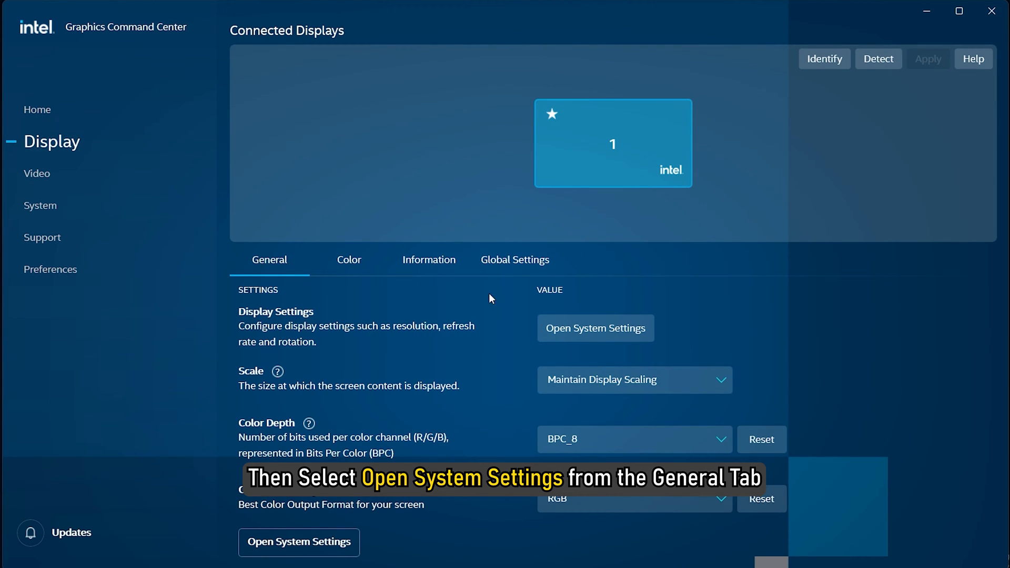
pyautogui.click(594, 328)
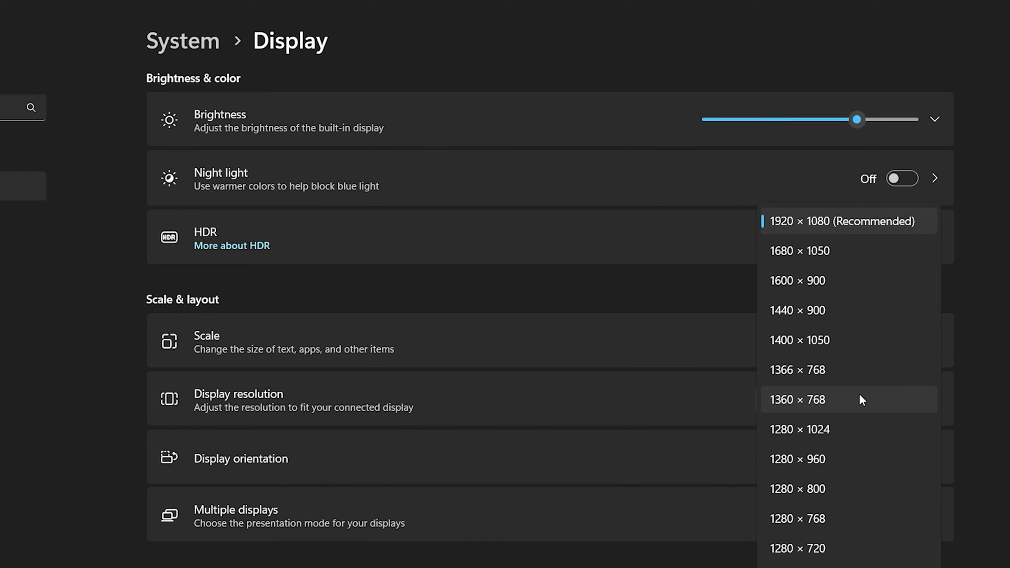
pyautogui.moveTo(857, 370)
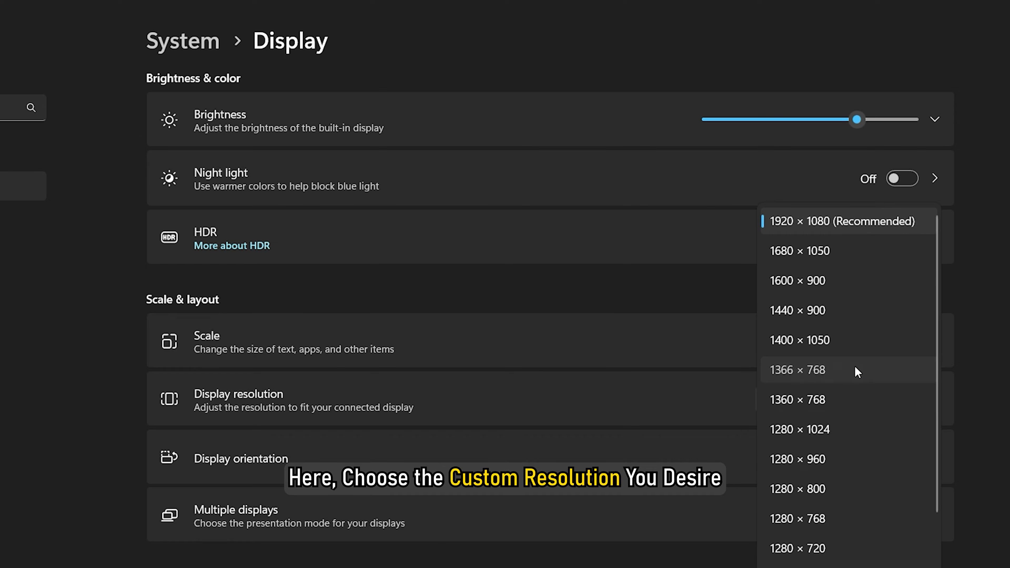
# Set the display resolution to 1366 × 768
pyautogui.click(798, 370)
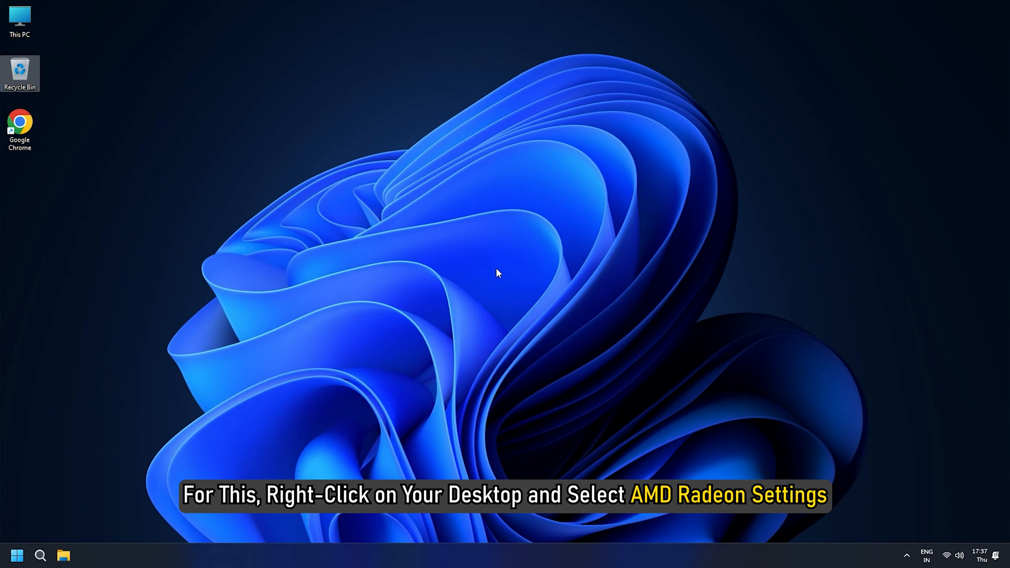
# Launch AMD Radeon Settings from the desktop context menu
pyautogui.rightClick(496, 272)
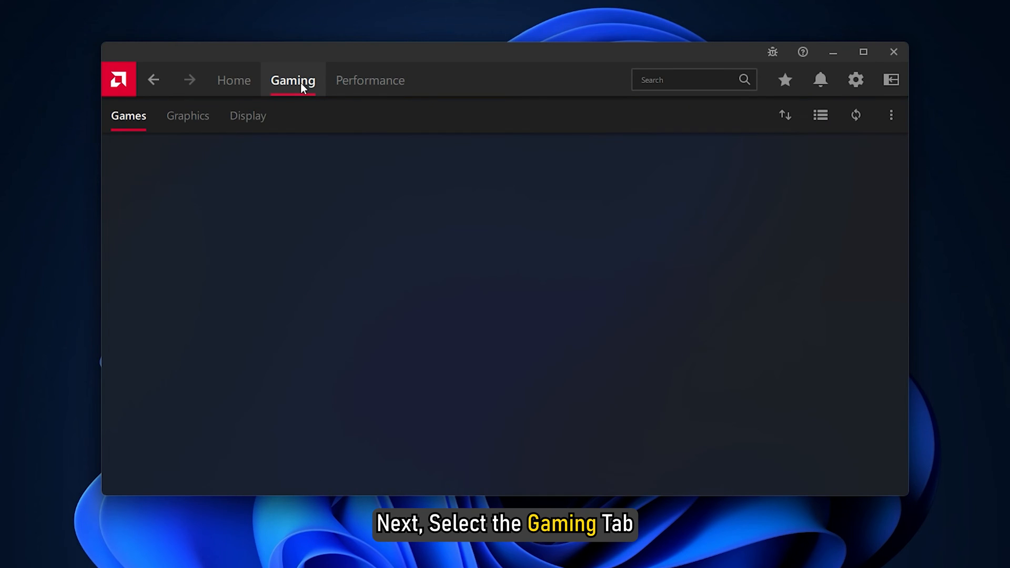
# Under Gaming > Display, expand Custom Resolutions for Display 1 and start a new one
pyautogui.click(248, 116)
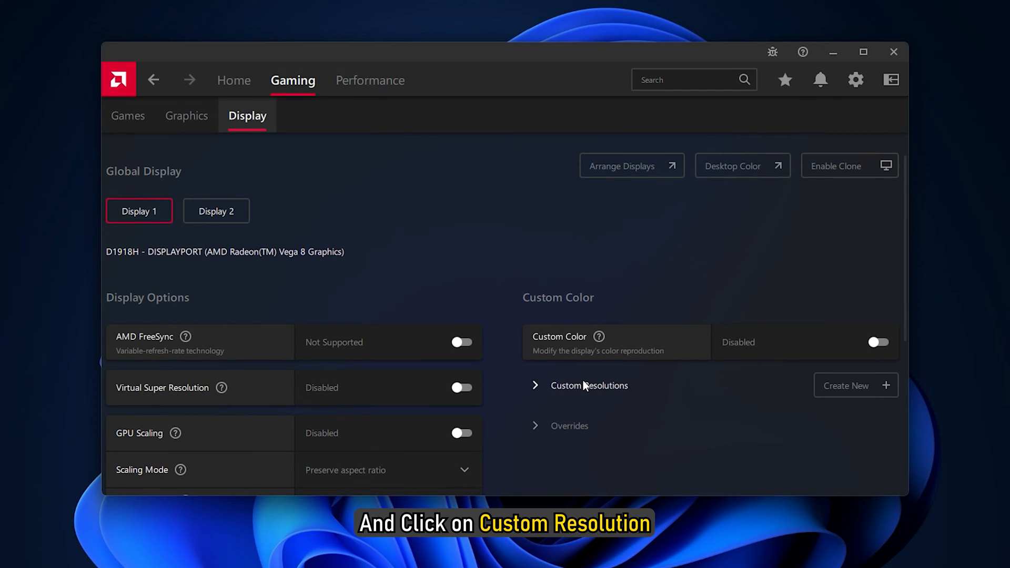
pyautogui.click(587, 385)
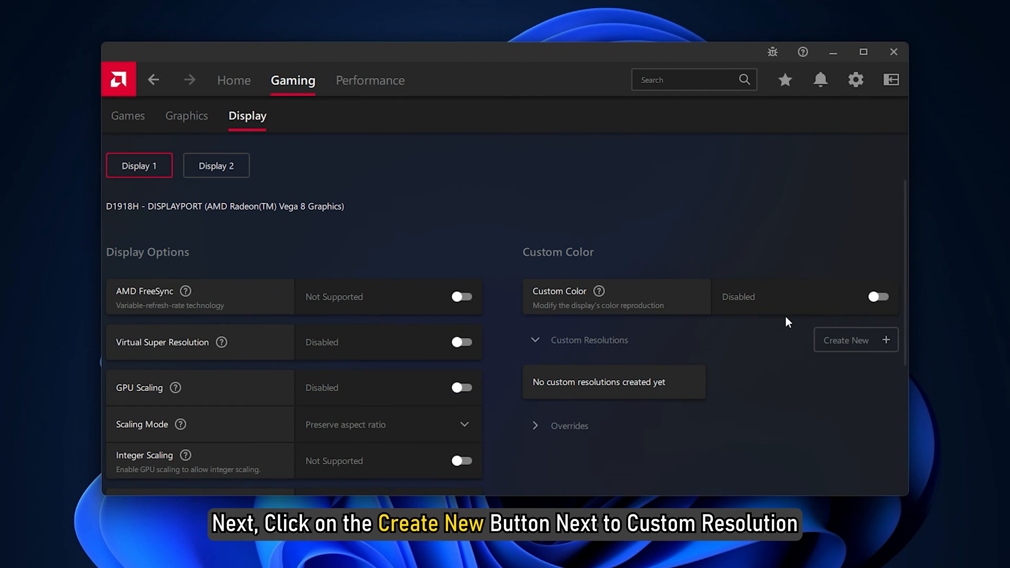
pyautogui.click(854, 340)
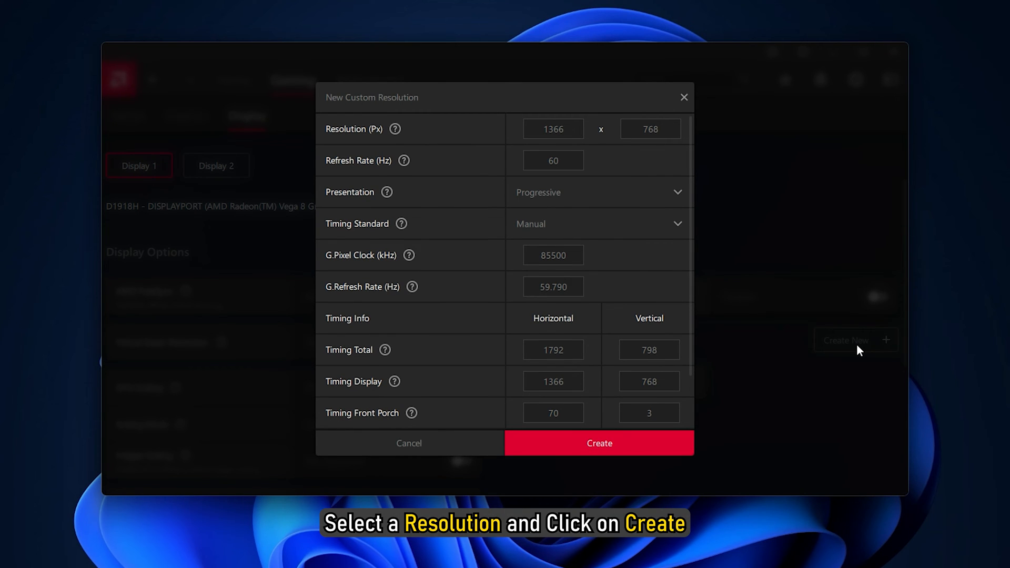
pyautogui.moveTo(508, 291)
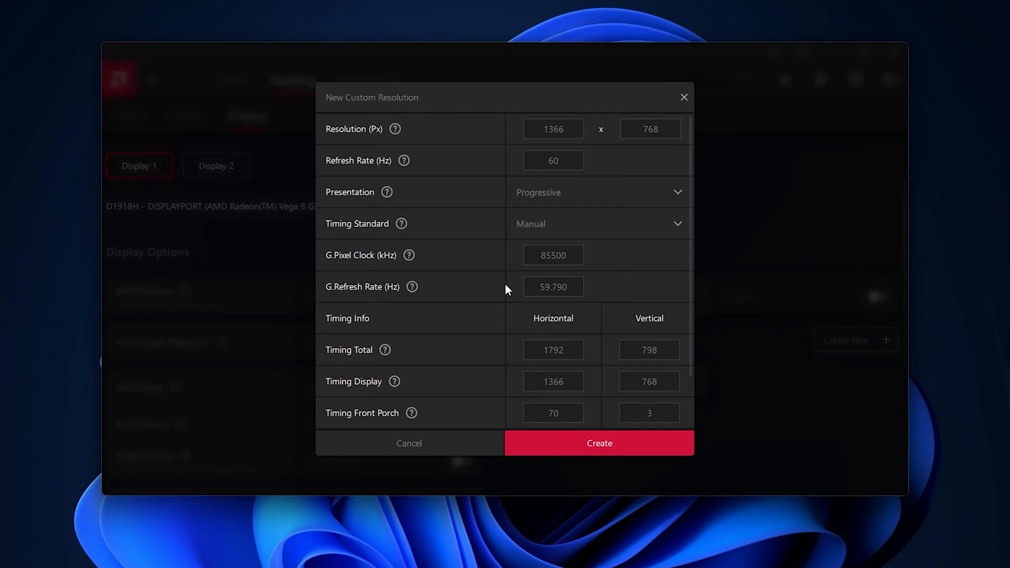
# Create the 1366 × 768 at 60 Hz custom resolution for Display 1
pyautogui.click(598, 443)
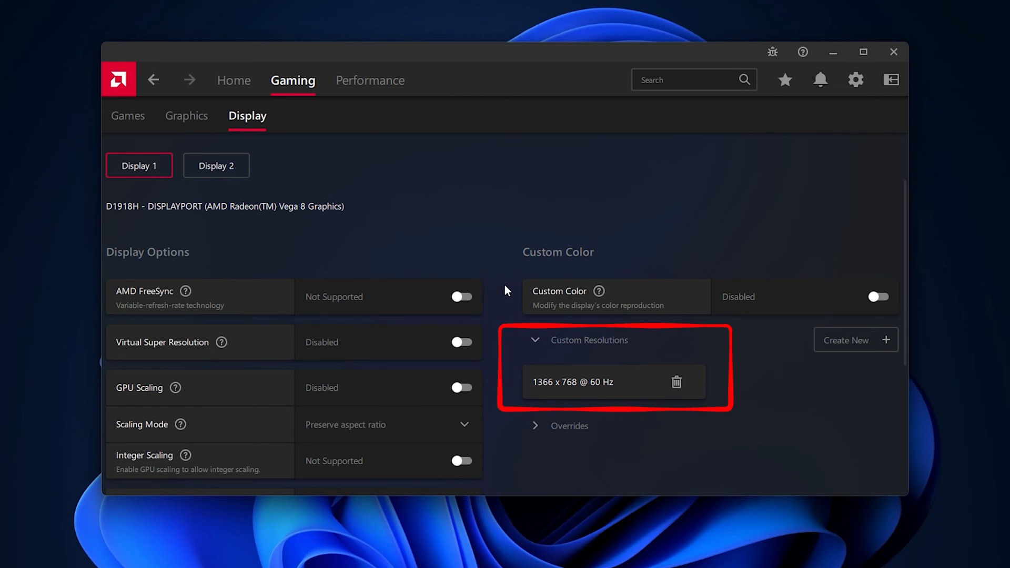
pyautogui.moveTo(612, 425)
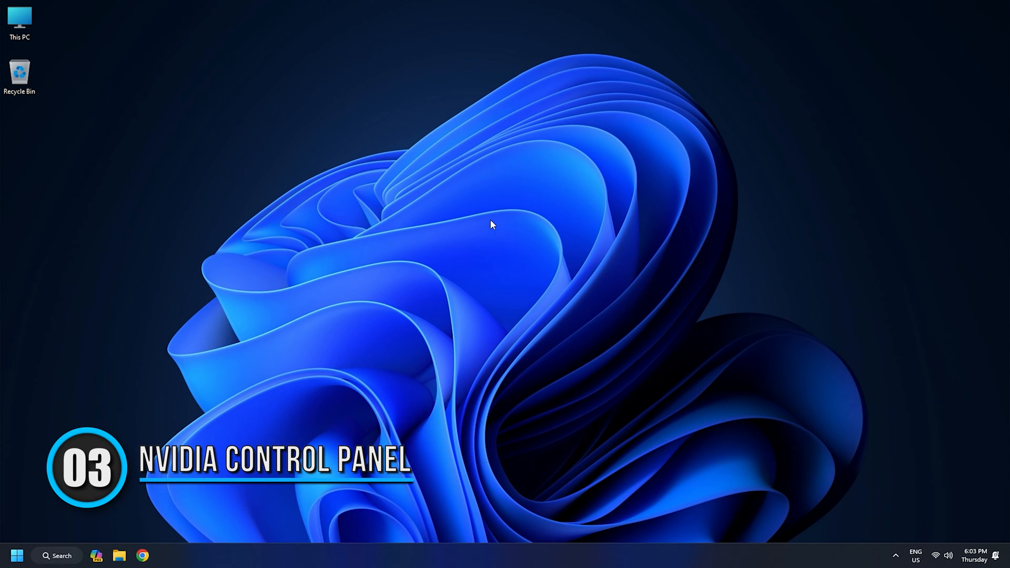
# Launch NVIDIA Control Panel via the desktop's Show more options menu
pyautogui.rightClick(491, 225)
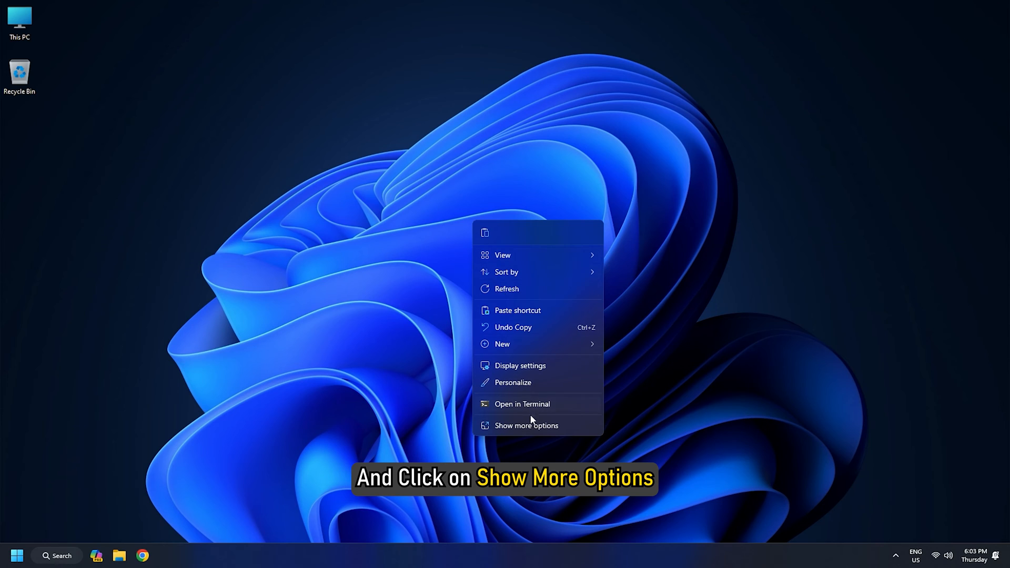
pyautogui.click(526, 425)
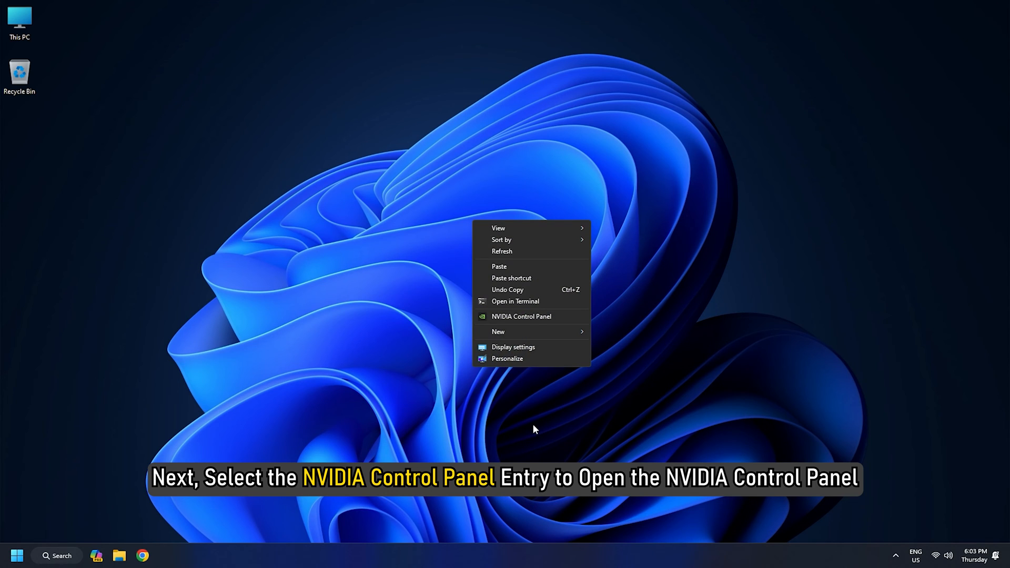
pyautogui.moveTo(527, 322)
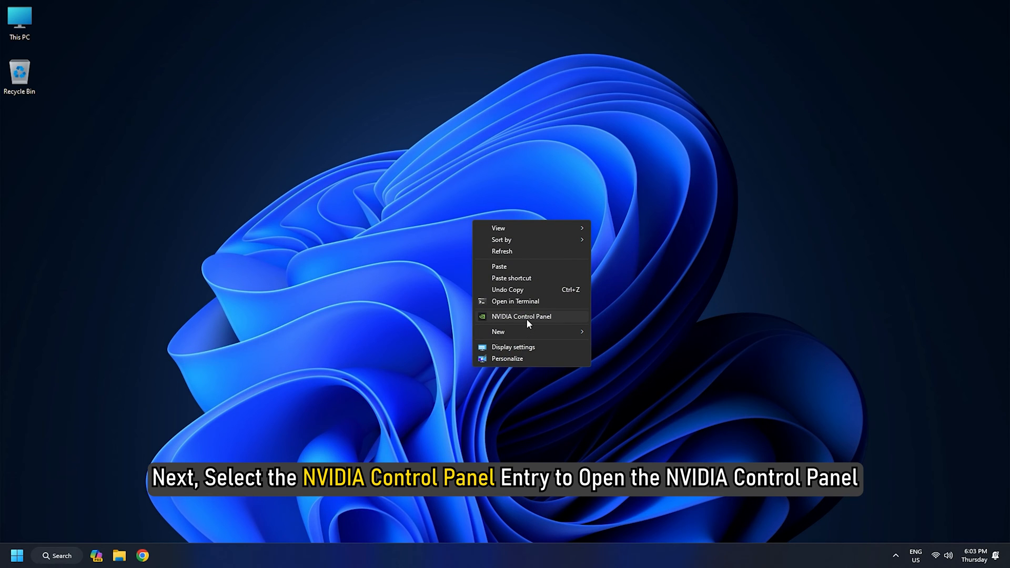
pyautogui.click(521, 316)
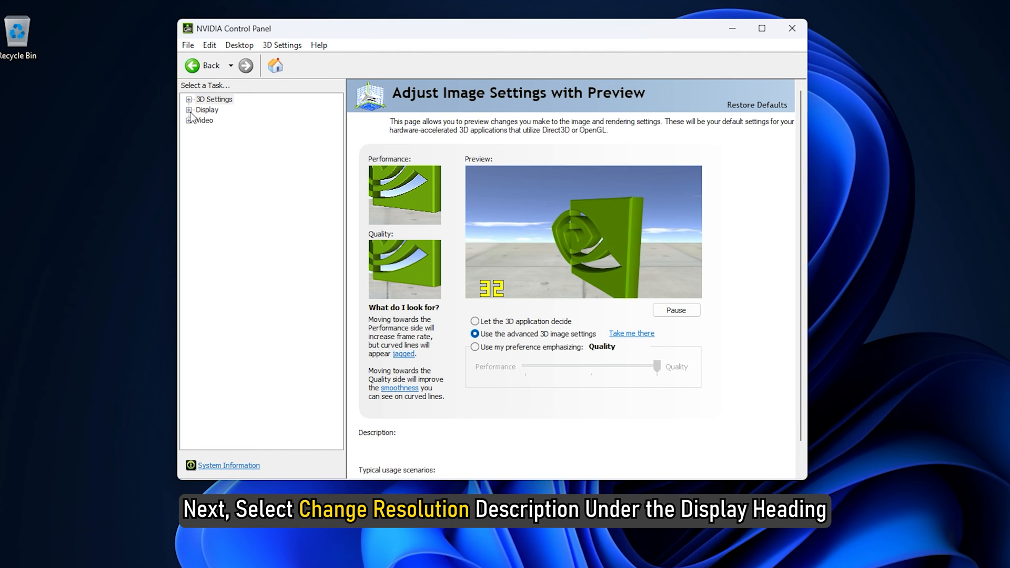
# Go to the Change resolution page under the Display tasks
pyautogui.click(205, 109)
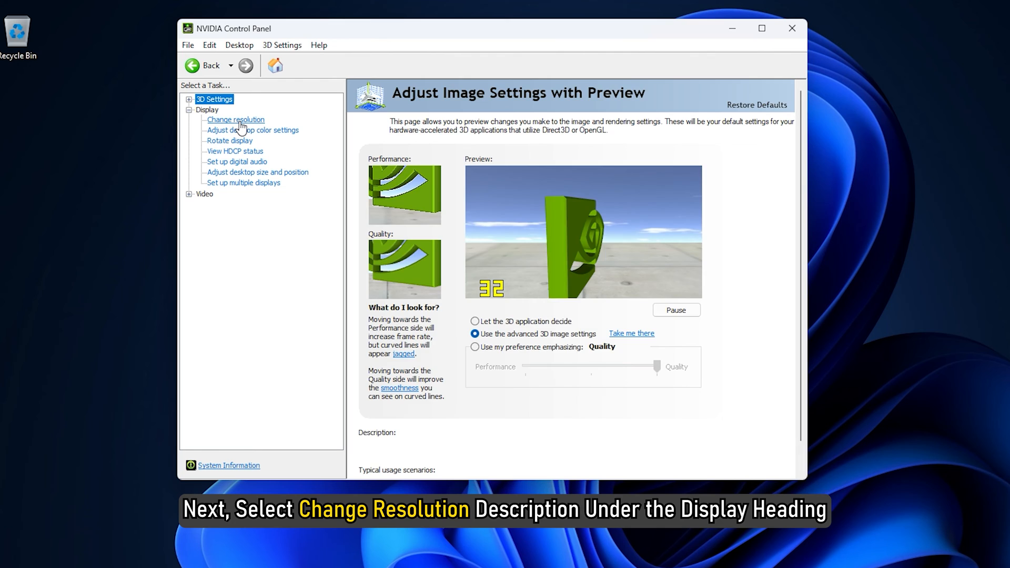
pyautogui.click(235, 120)
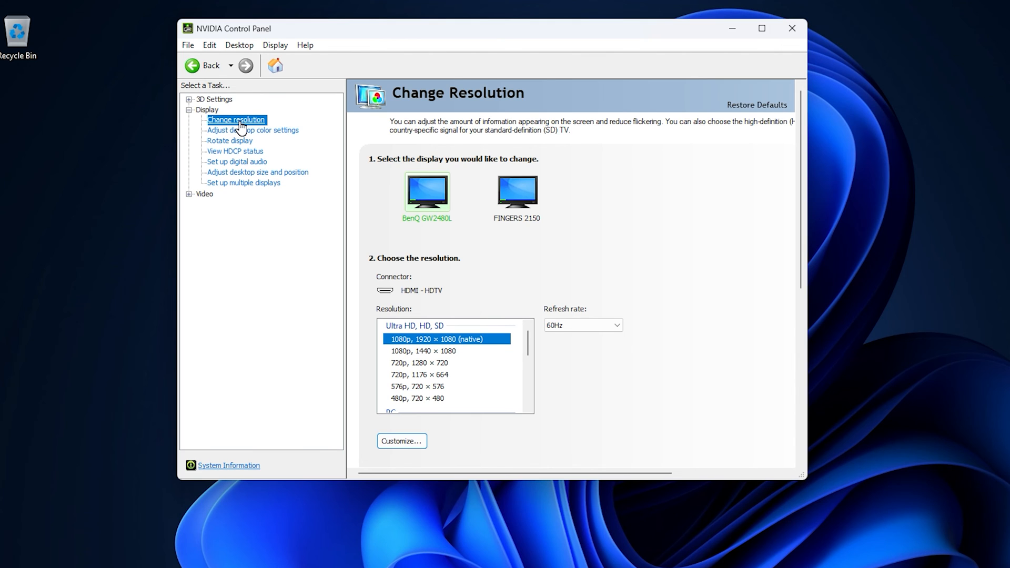
pyautogui.moveTo(379, 193)
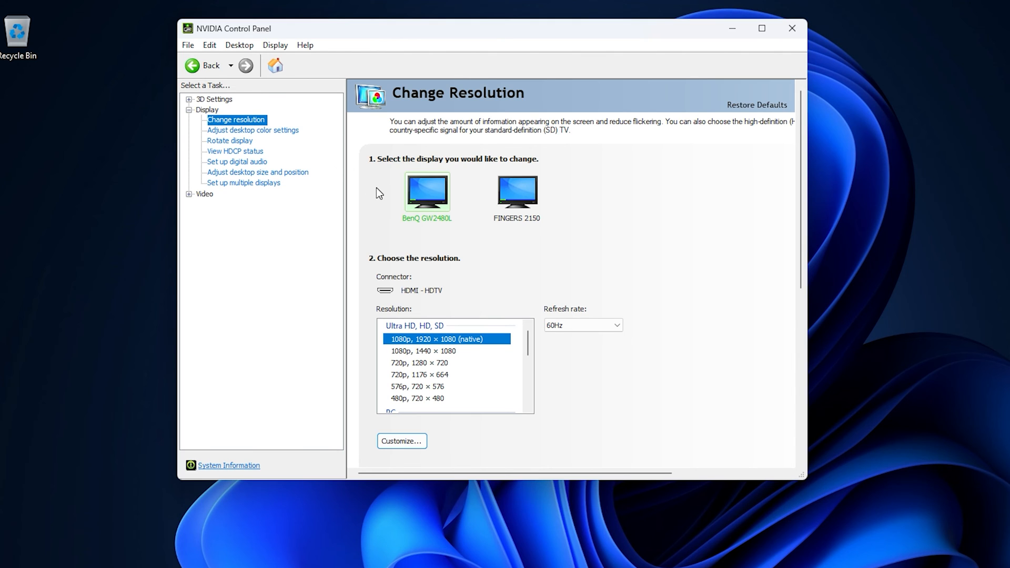
pyautogui.moveTo(433, 216)
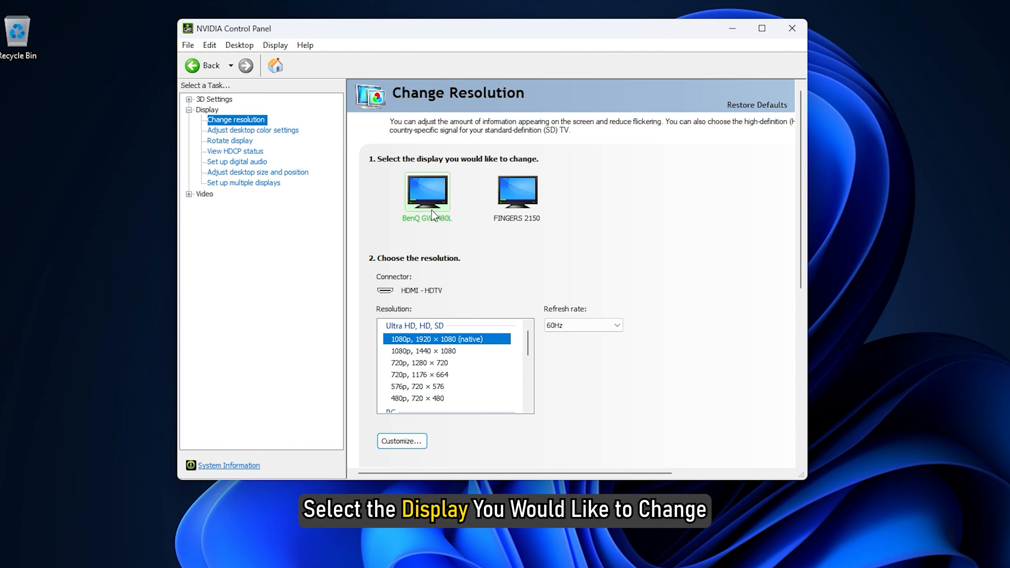
# Select the BenQ GW2480L display and start a new custom resolution via Customize
pyautogui.click(401, 441)
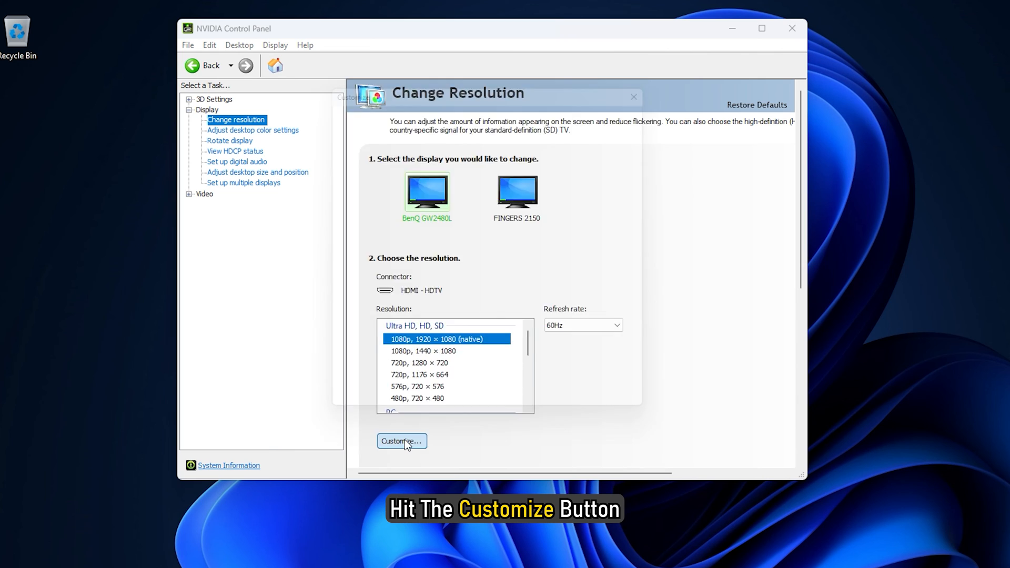
pyautogui.click(401, 441)
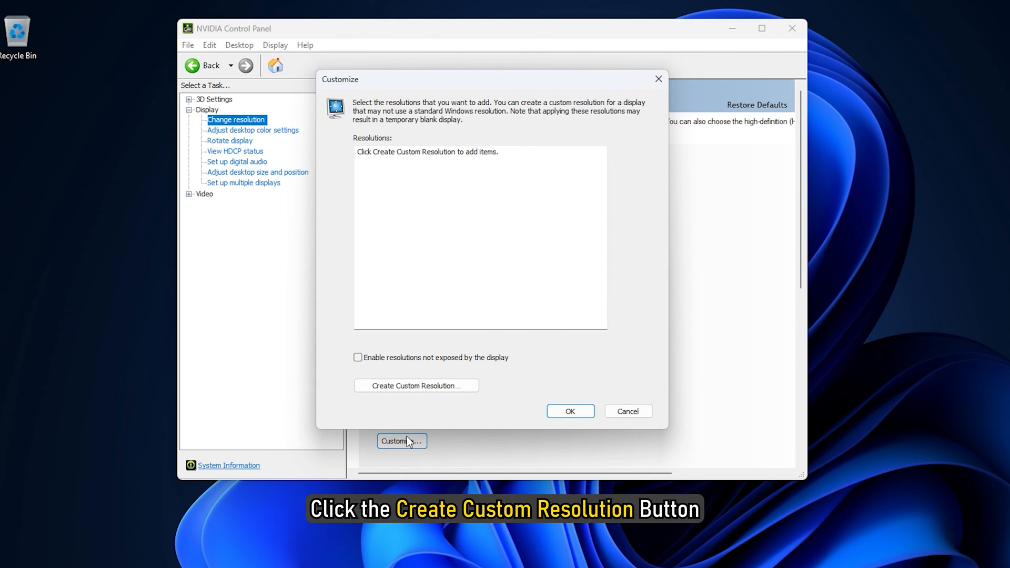
pyautogui.click(417, 386)
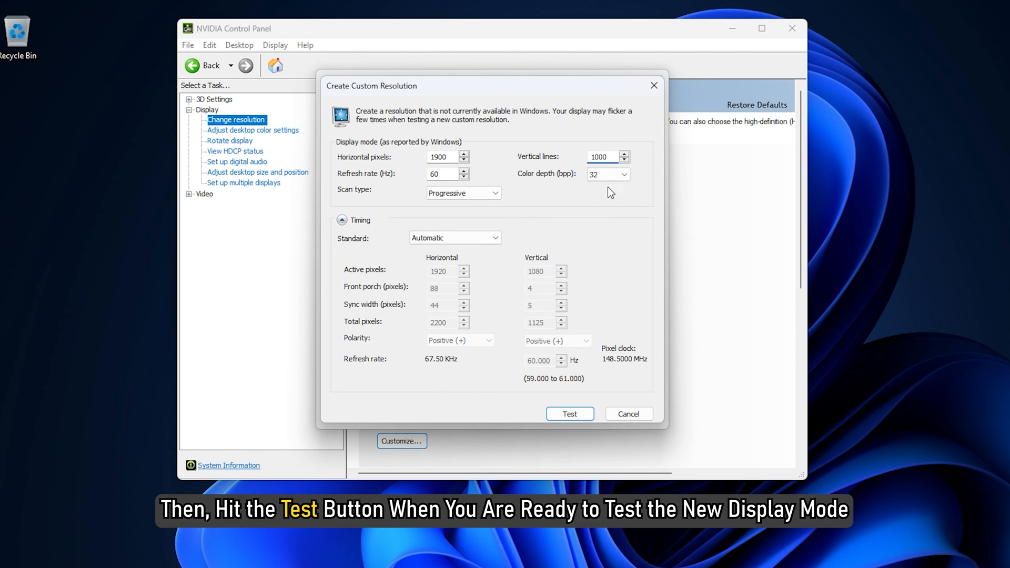
pyautogui.moveTo(574, 322)
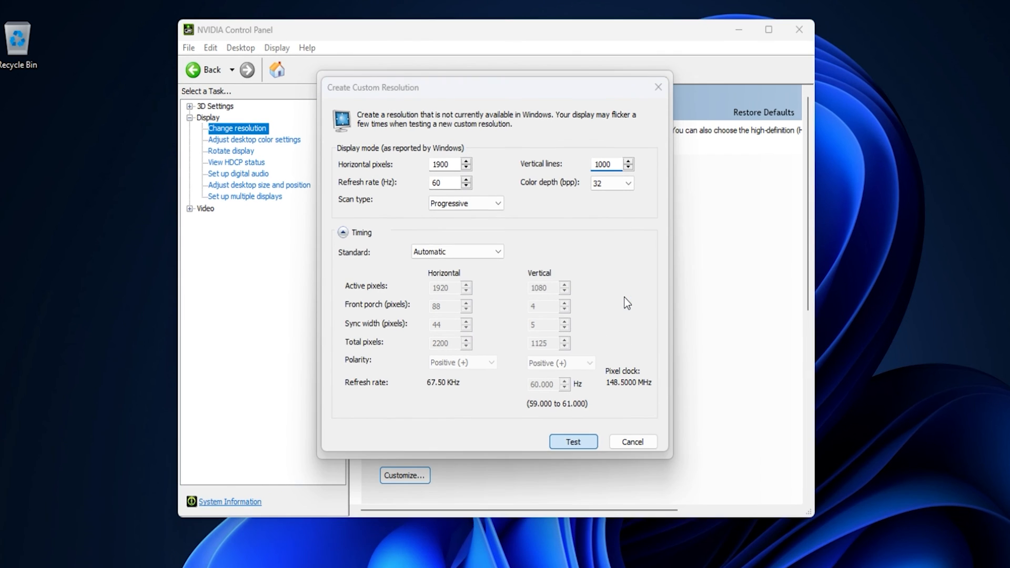
# Test the 1900 × 1000 at 60 Hz, 32 bpp custom resolution
pyautogui.click(573, 441)
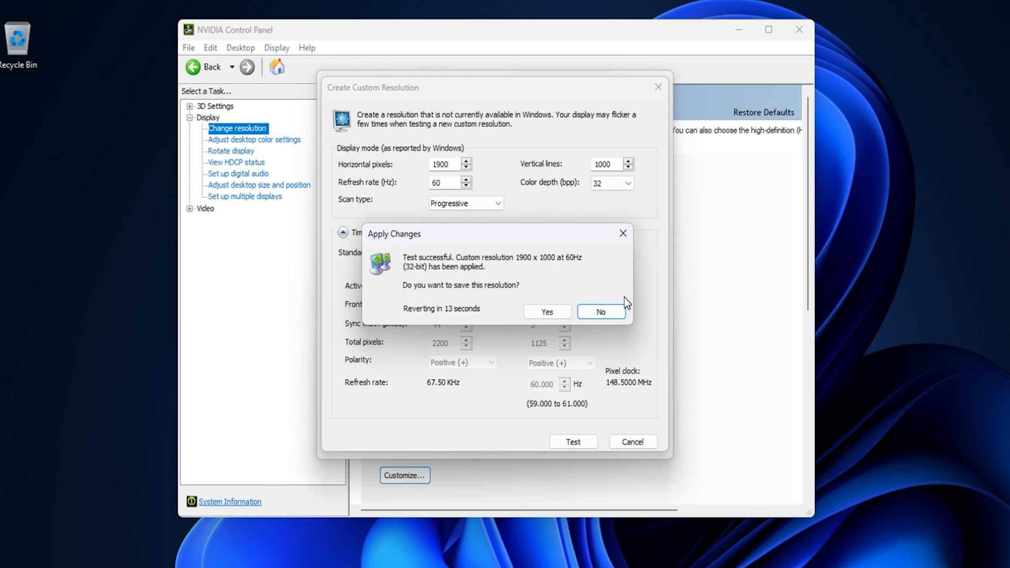
pyautogui.moveTo(547, 308)
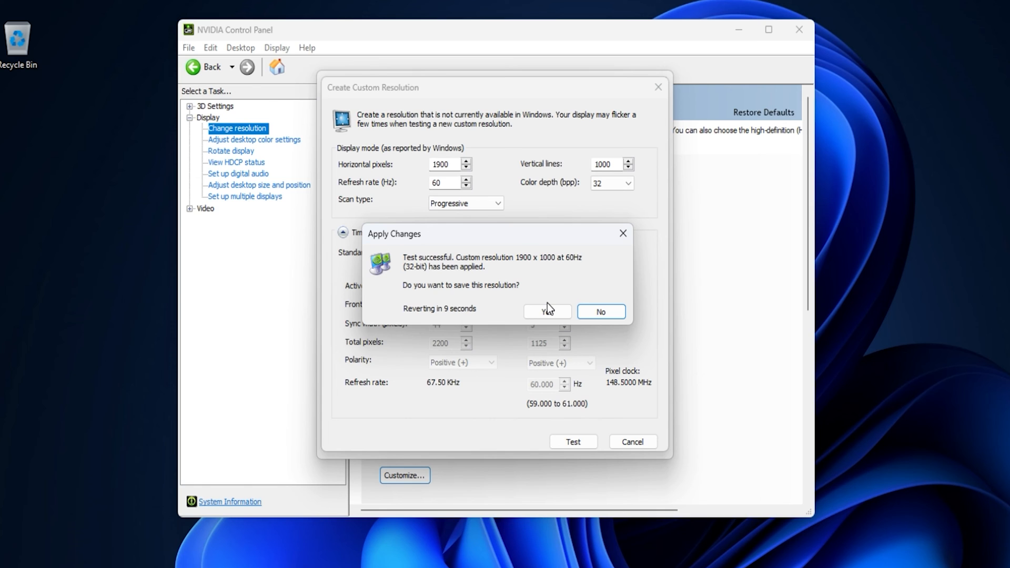
# Confirm Yes to save the tested 1900 × 1000 at 60 Hz resolution
pyautogui.click(546, 311)
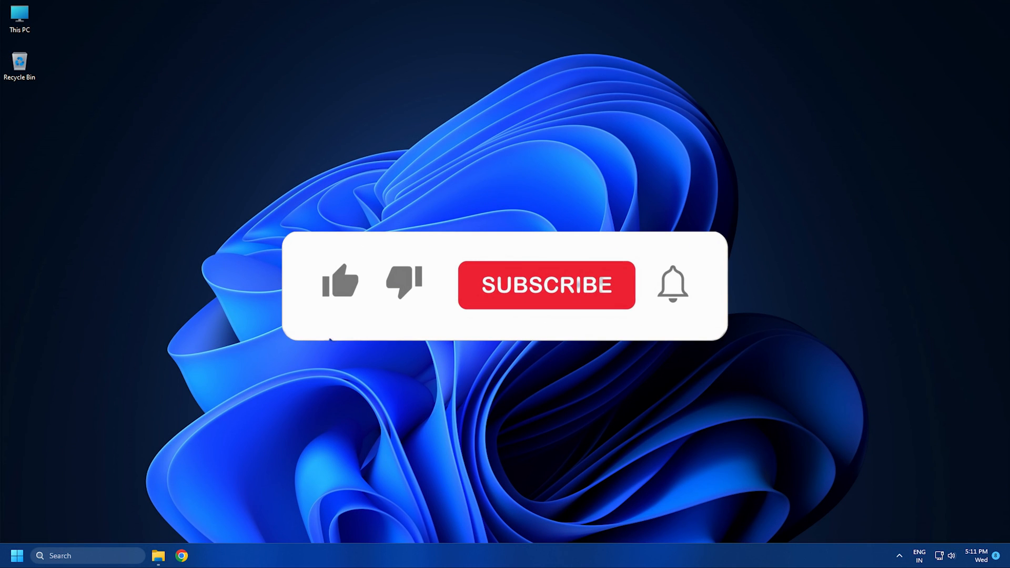
pyautogui.click(546, 285)
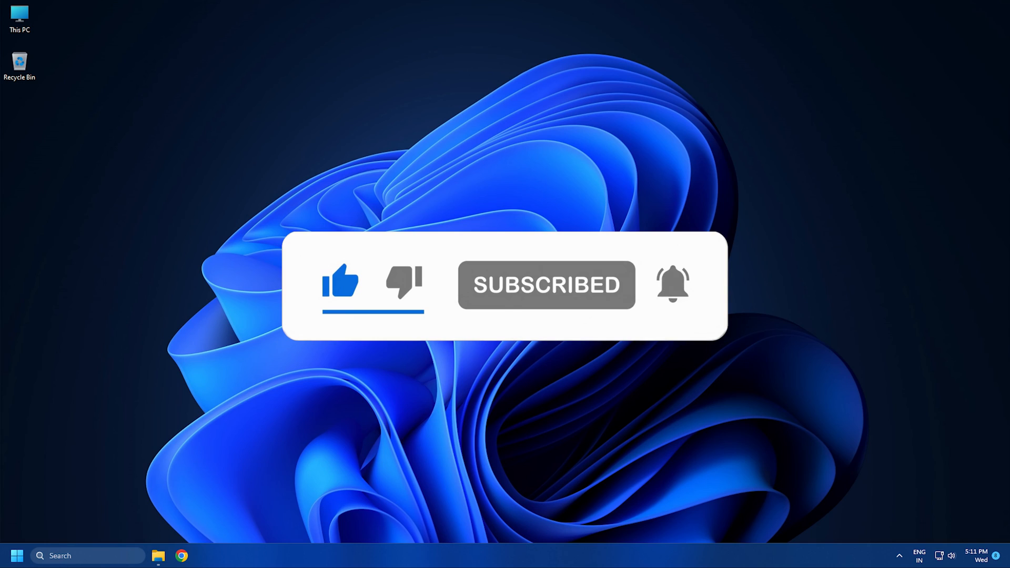